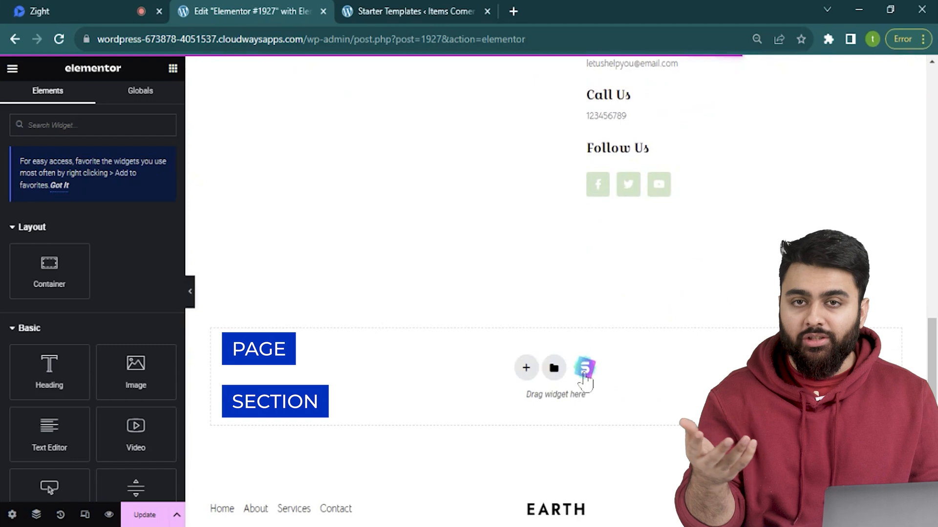
Bring in the Outdoor Adventure design from Starter Templates and start editing its main heading
{"action": "left_click", "coordinate": [585, 368]}
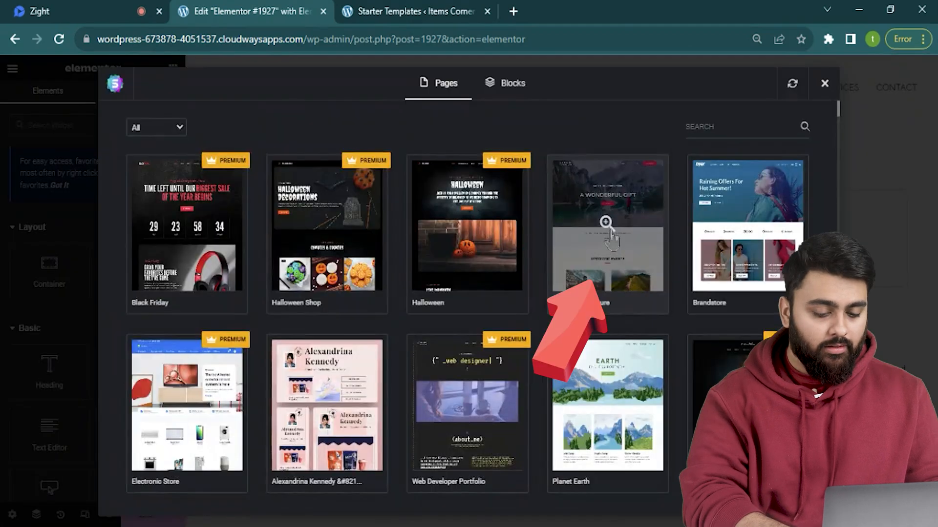
{"action": "left_click", "coordinate": [607, 234]}
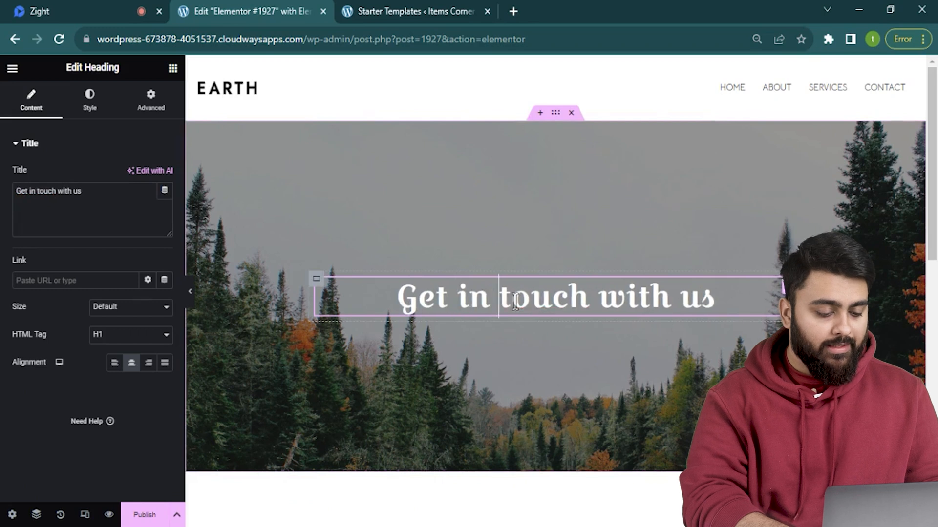
{"action": "left_click", "coordinate": [414, 12]}
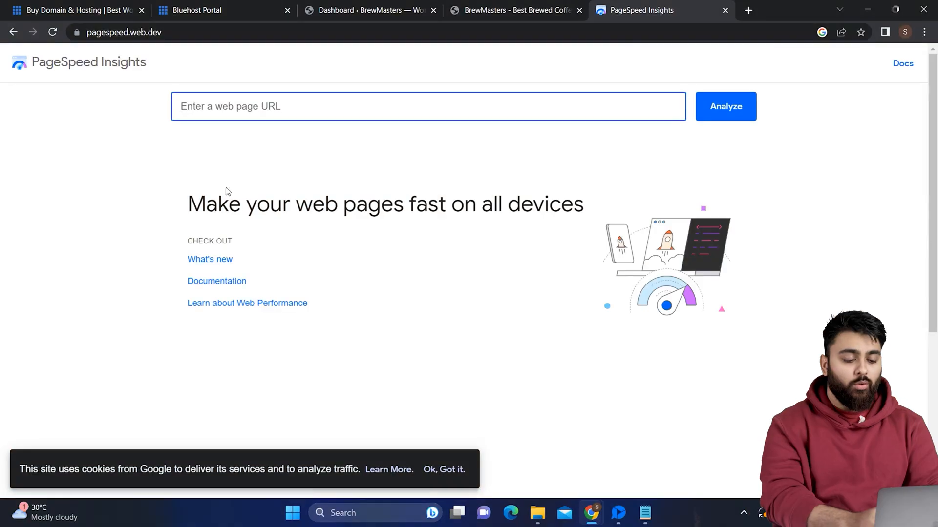
{"action": "type", "text": "https://brewmasterscafe.com/"}
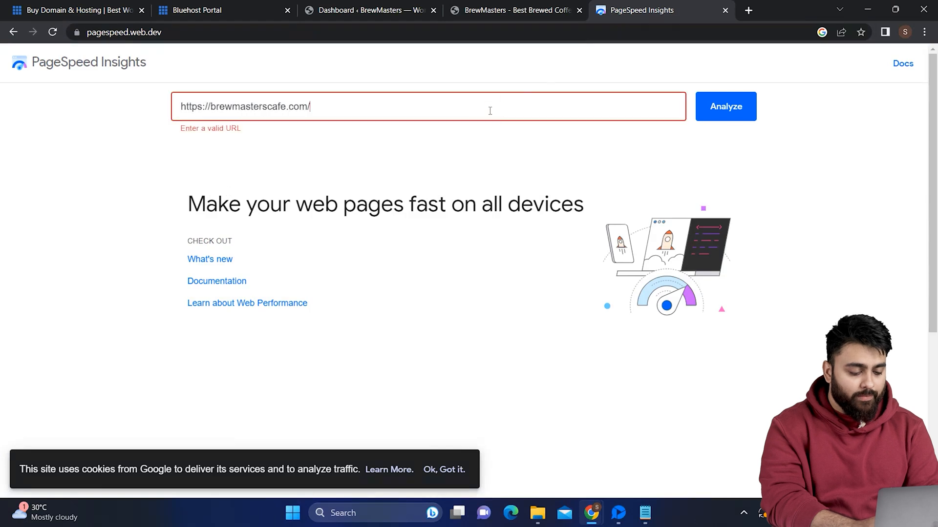
{"action": "left_click", "coordinate": [725, 105]}
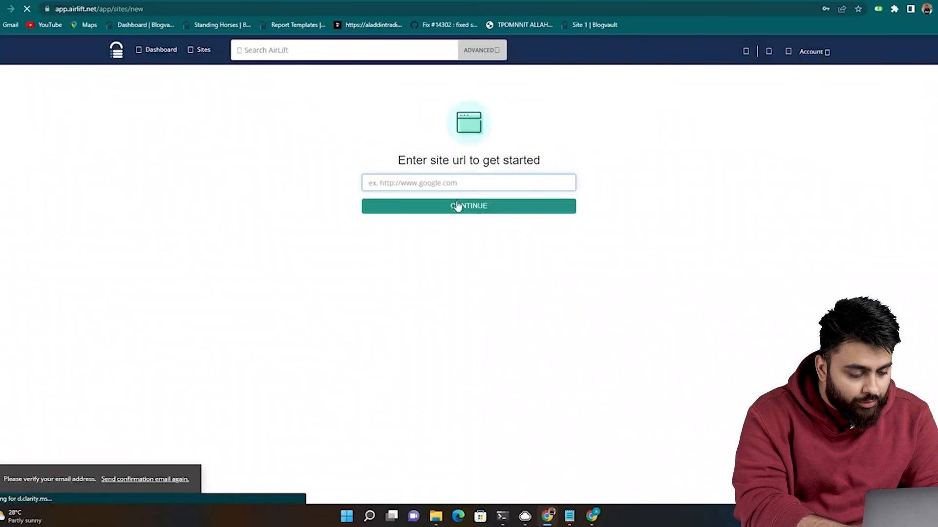
{"action": "type", "text": "https://oxyboron.com/"}
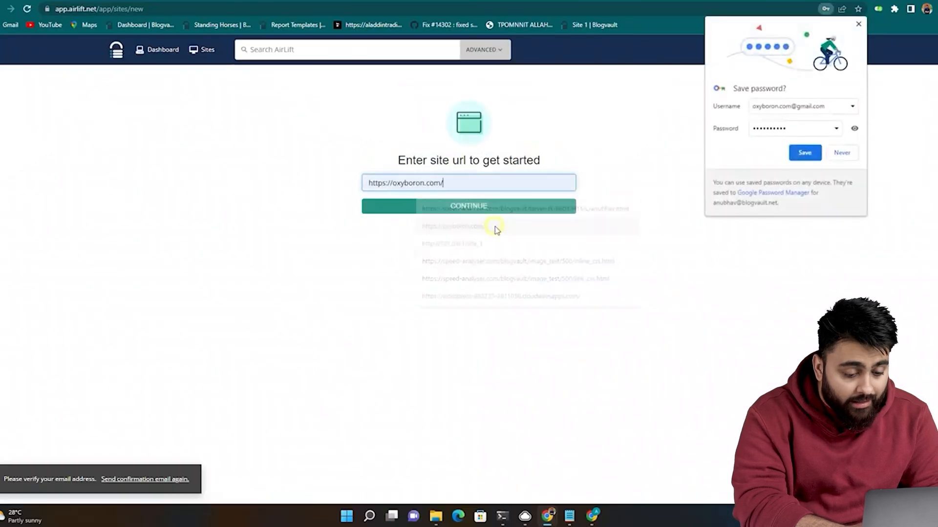
{"action": "left_click", "coordinate": [468, 206]}
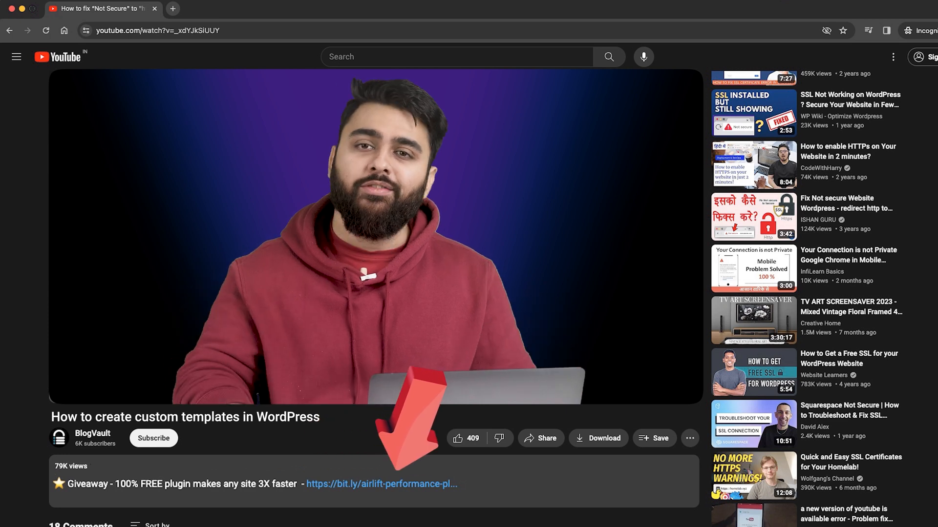
{"action": "left_click", "coordinate": [251, 12]}
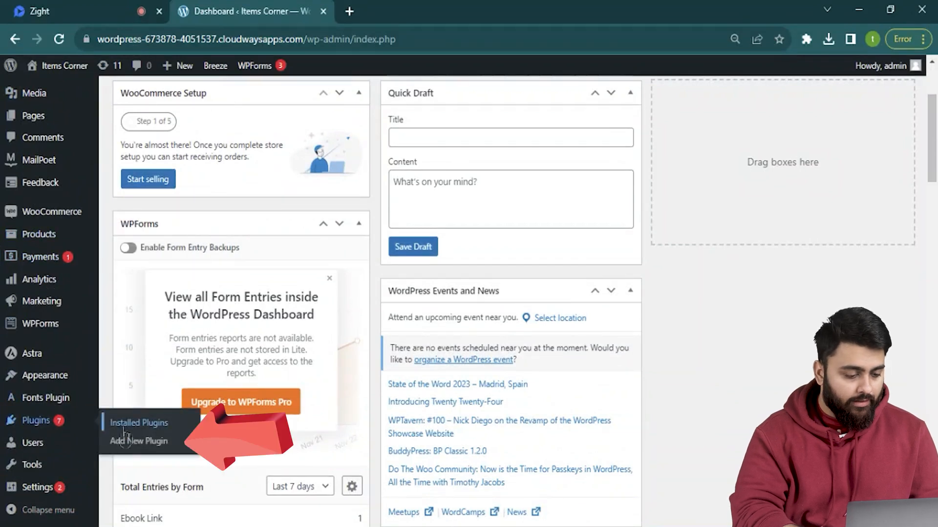
Install and activate the Elementor Website Builder plugin, then start a new page
{"action": "type", "text": "elementor"}
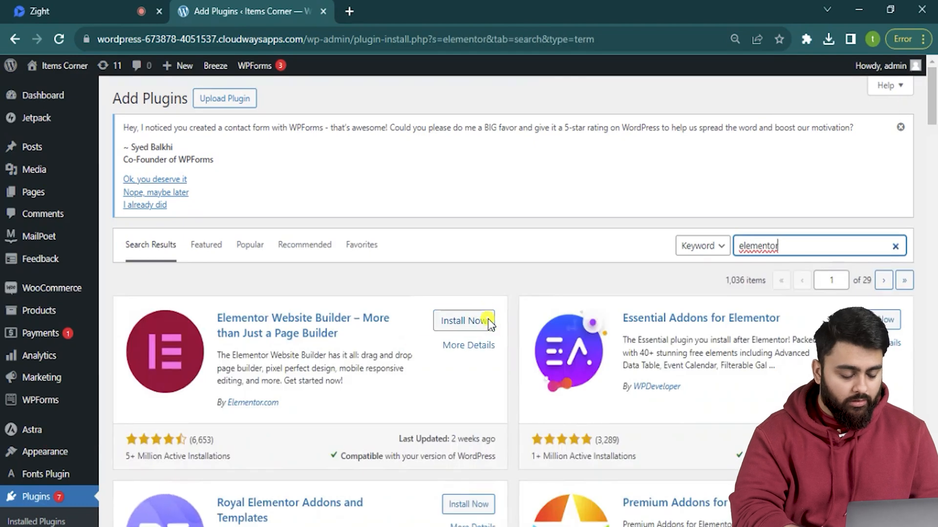
{"action": "left_click", "coordinate": [464, 320]}
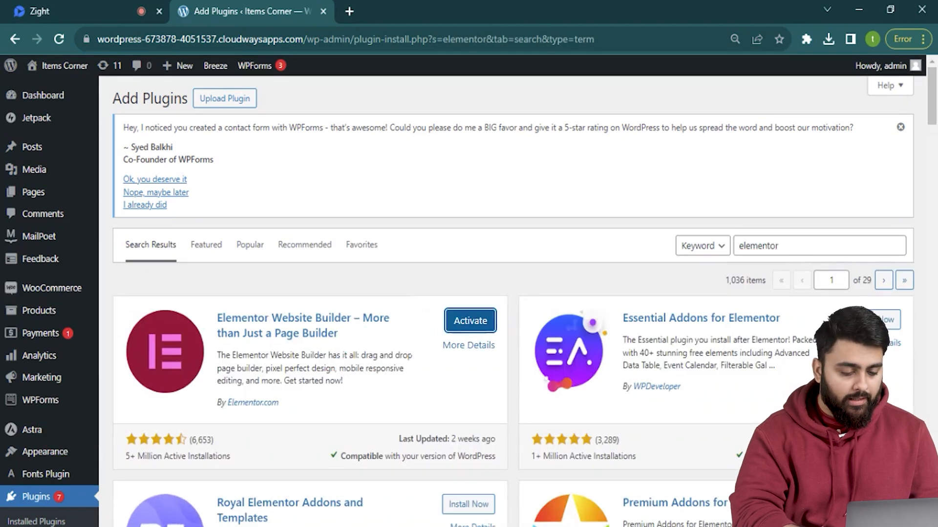
{"action": "left_click", "coordinate": [469, 320]}
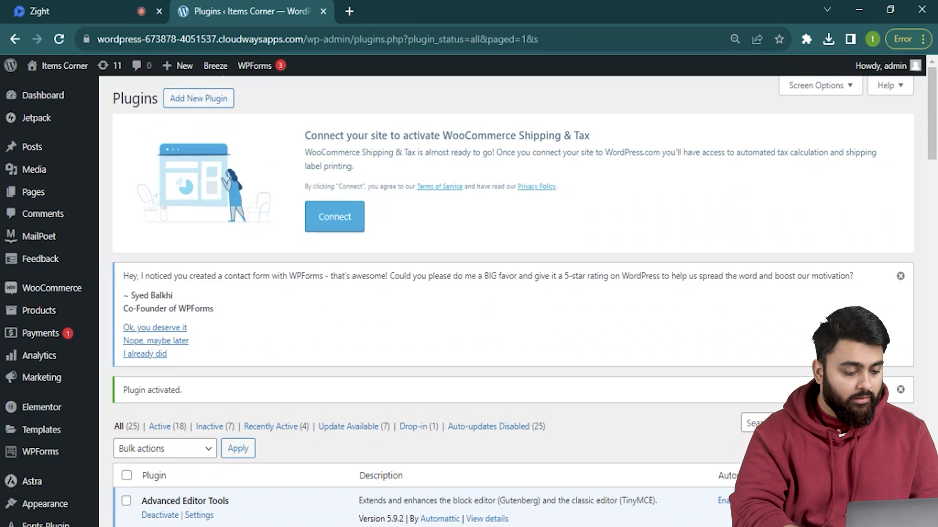
{"action": "scroll", "scroll_direction": "down", "scroll_amount": 3}
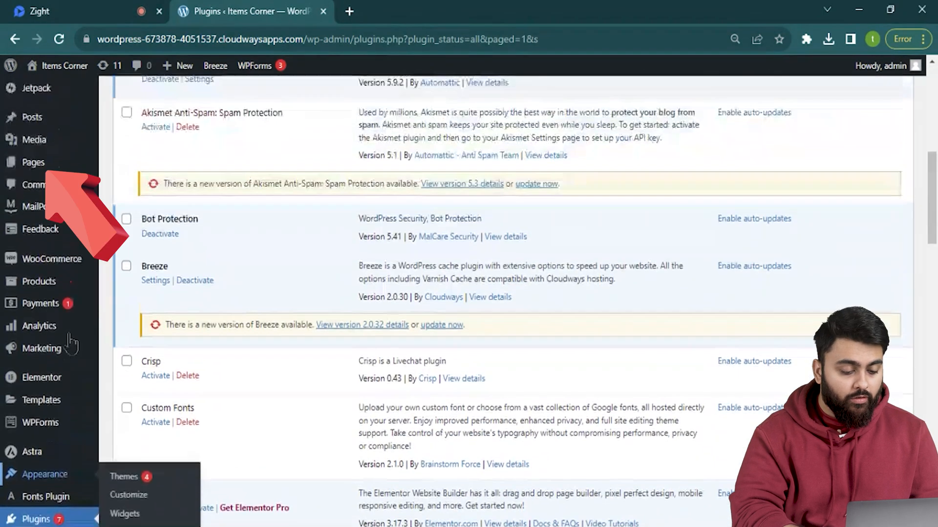
{"action": "mouse_move", "coordinate": [33, 162]}
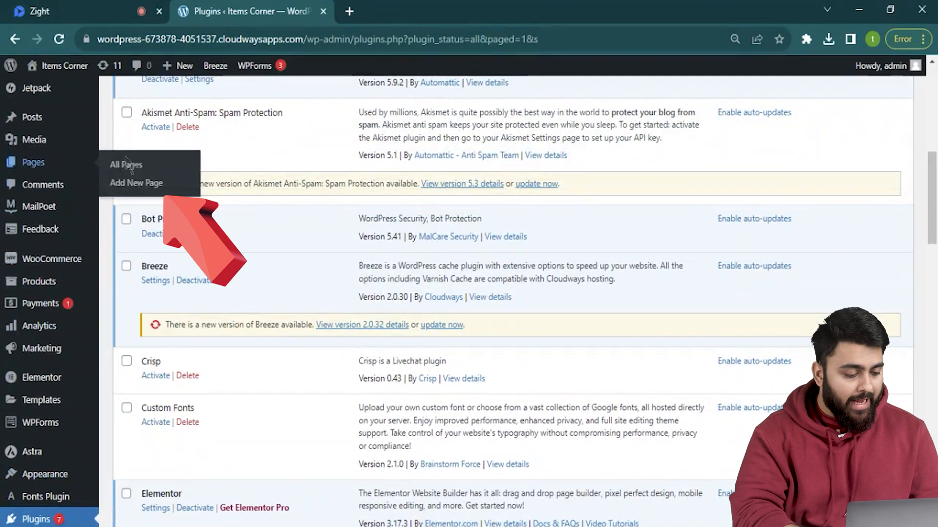
{"action": "left_click", "coordinate": [136, 183]}
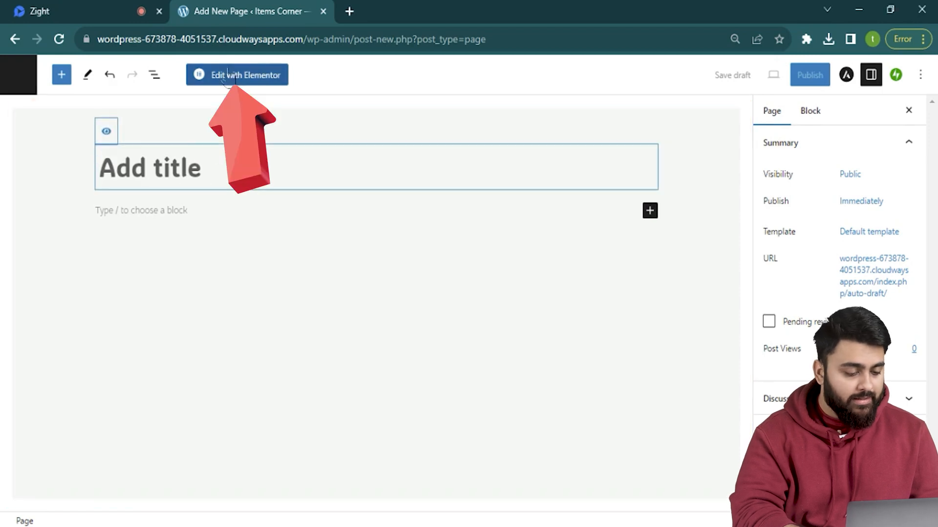
Edit the new blank page with Elementor
{"action": "left_click", "coordinate": [236, 74]}
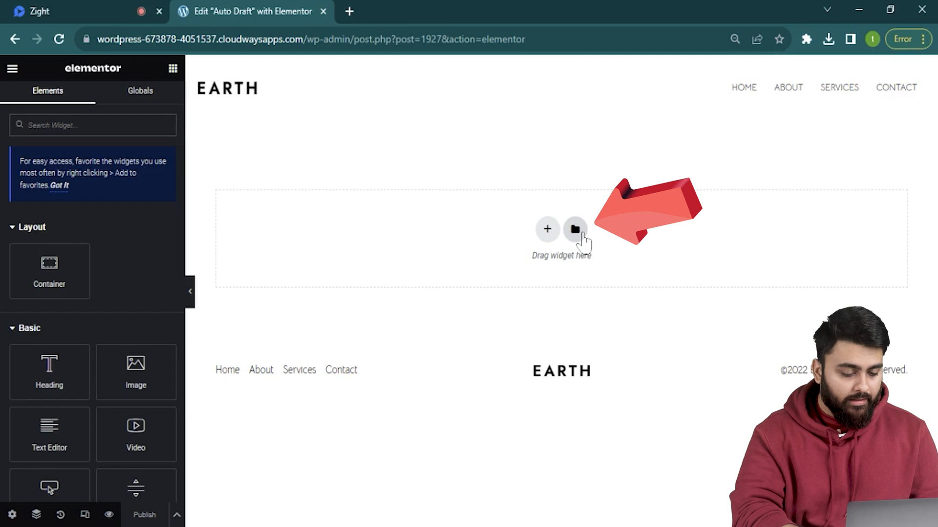
Insert the Wireframe – Home 1 design from the template library's Pages tab
{"action": "left_click", "coordinate": [574, 228]}
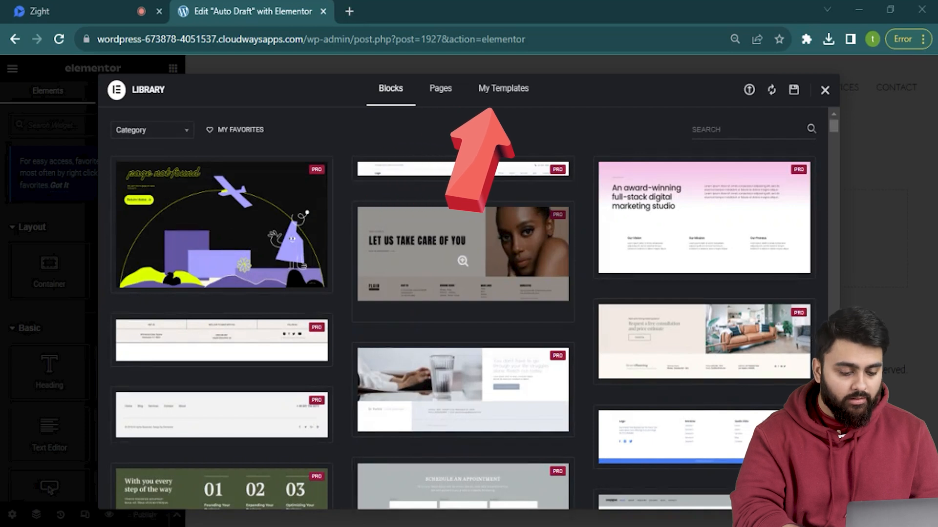
{"action": "left_click", "coordinate": [440, 89]}
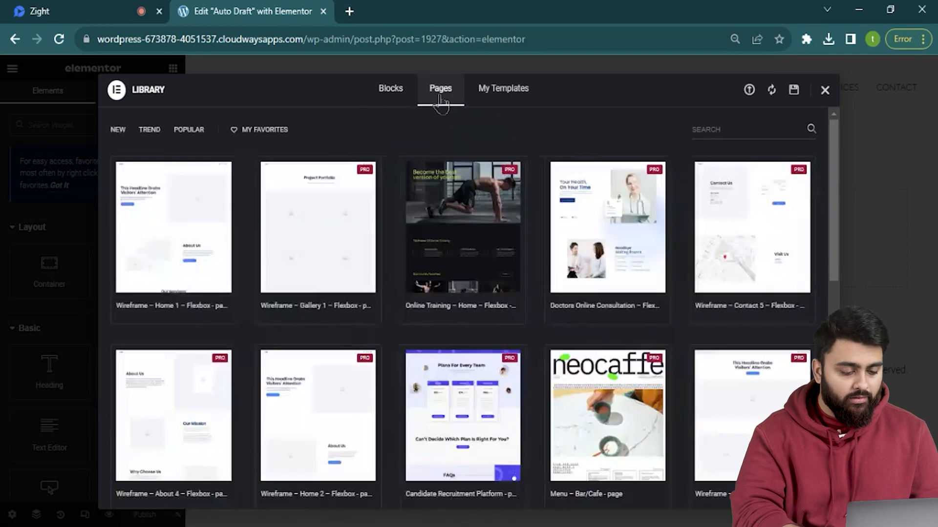
{"action": "left_click", "coordinate": [440, 88]}
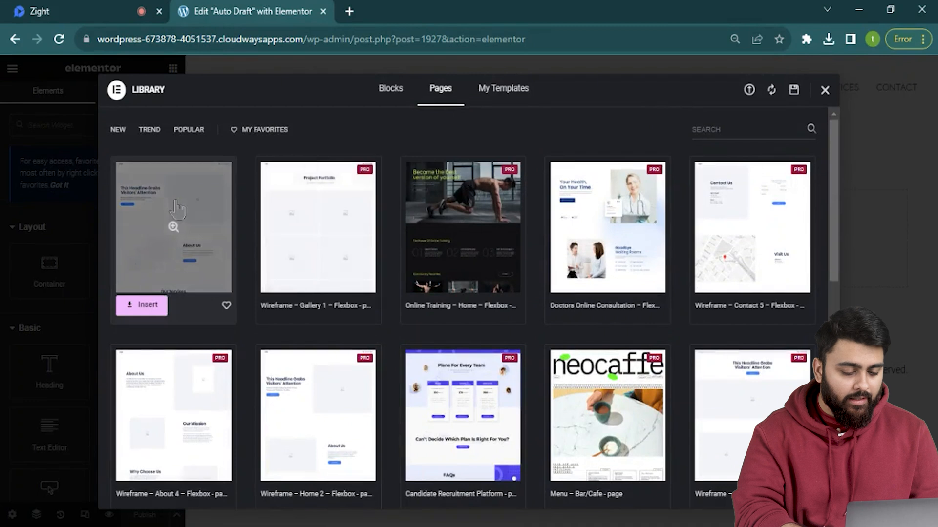
{"action": "left_click", "coordinate": [174, 228]}
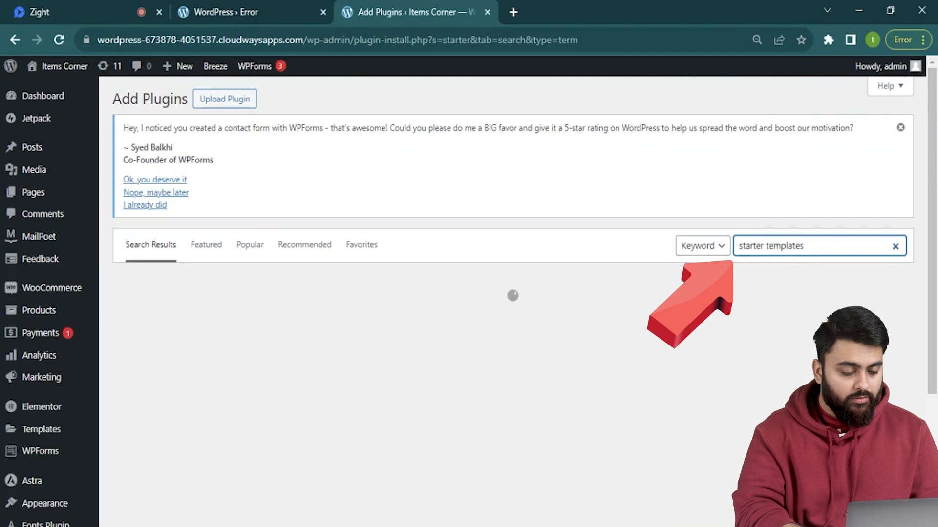
Install the Starter Templates plugin from the WordPress plugin search
{"action": "left_click", "coordinate": [458, 320]}
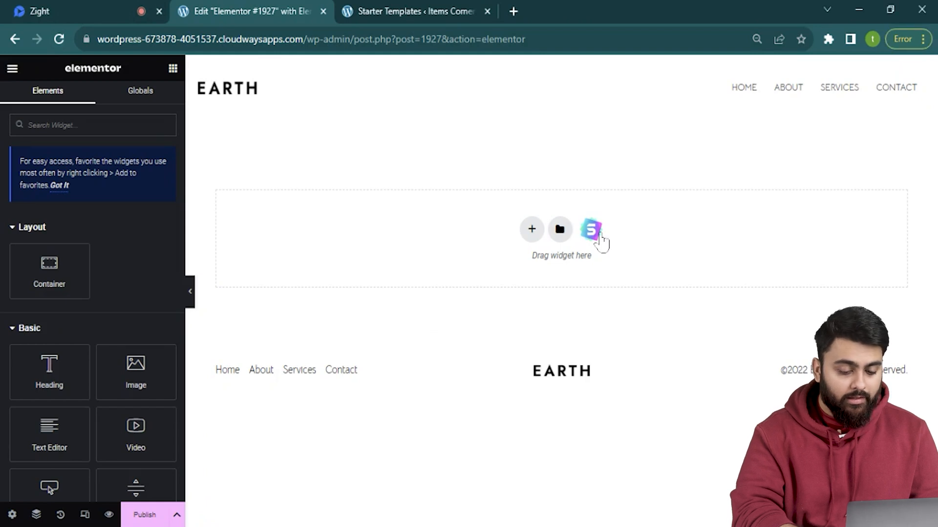
Import the Outdoor Adventure design's Contact page via Starter Templates
{"action": "left_click", "coordinate": [590, 229]}
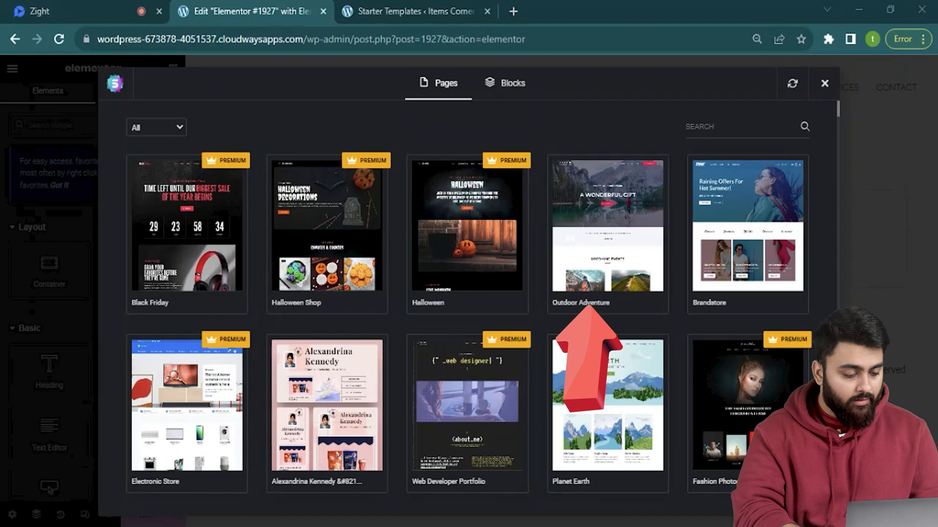
{"action": "left_click", "coordinate": [607, 224]}
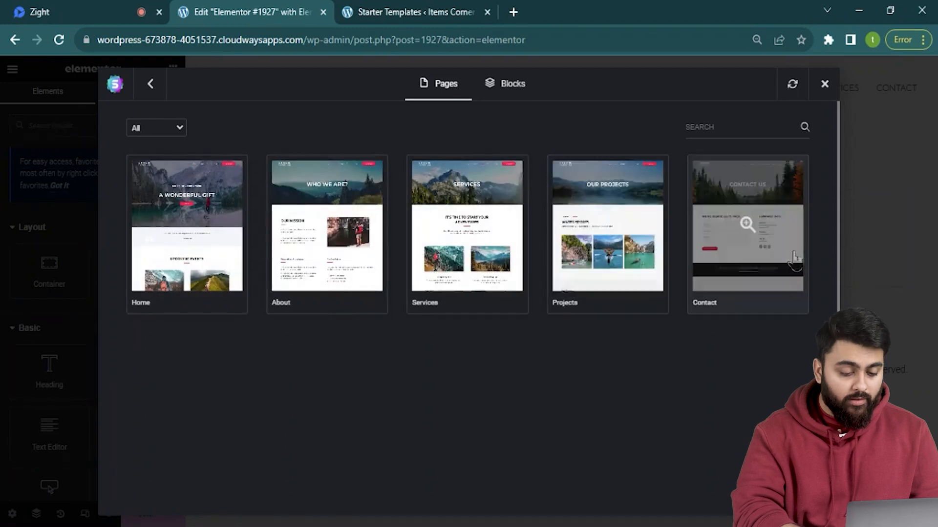
{"action": "left_click", "coordinate": [746, 225]}
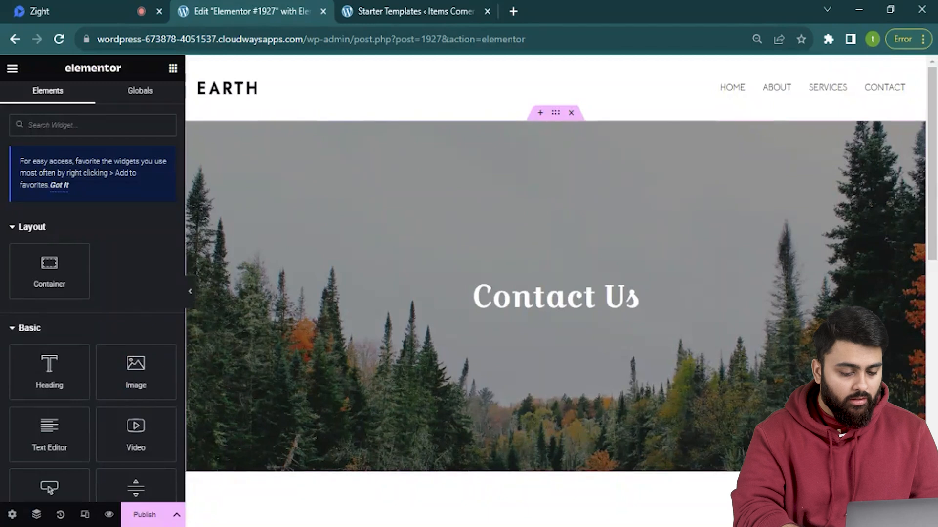
Replace the Contact Us heading text with 'Get in touch with us!'
{"action": "scroll", "scroll_direction": "down", "scroll_amount": 3}
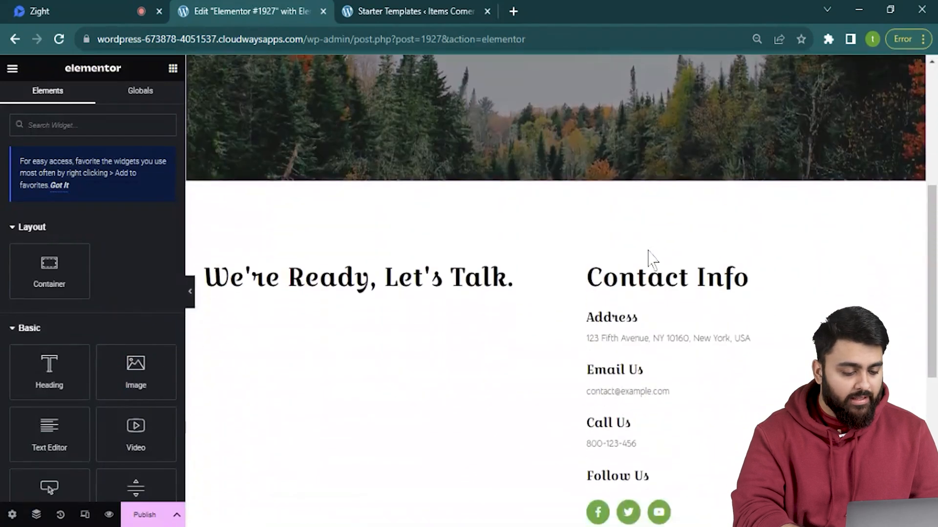
{"action": "scroll", "scroll_direction": "down", "scroll_amount": 3}
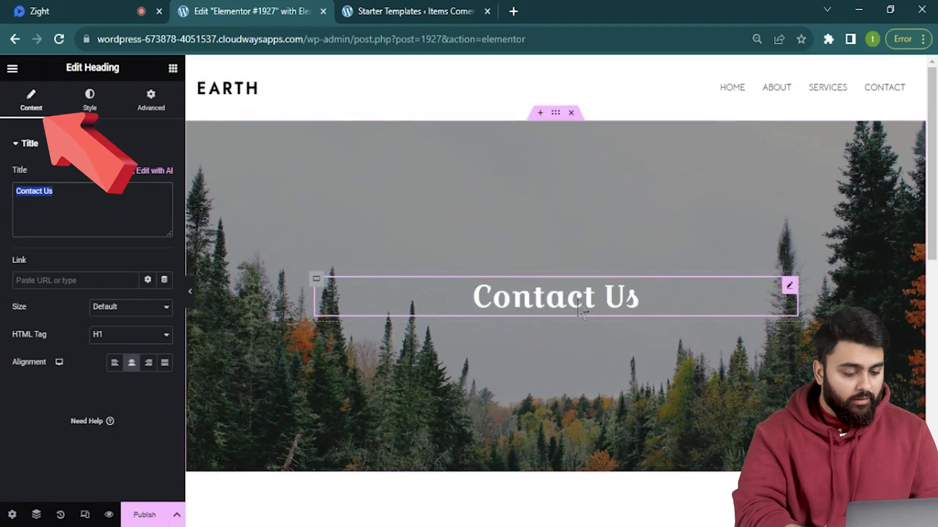
{"action": "type", "text": "Getintouch with"}
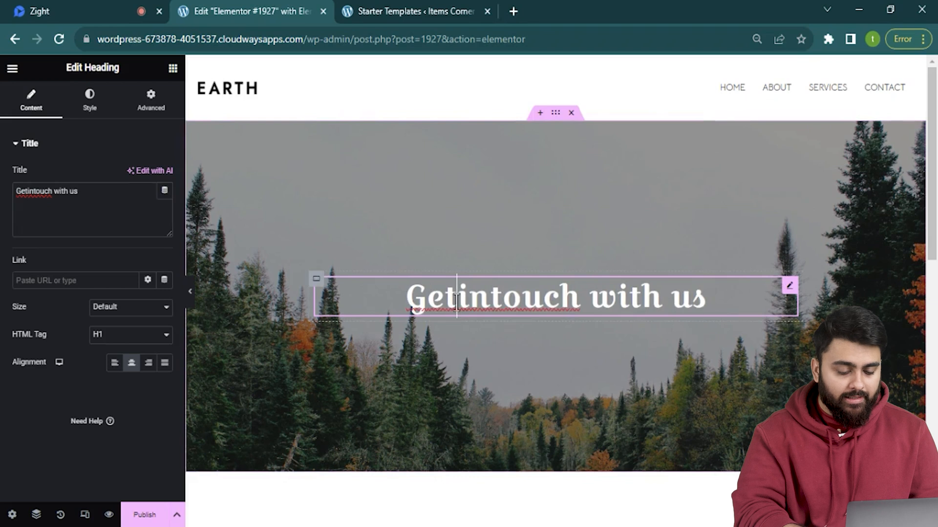
{"action": "type", "text": "Get in touch with us!"}
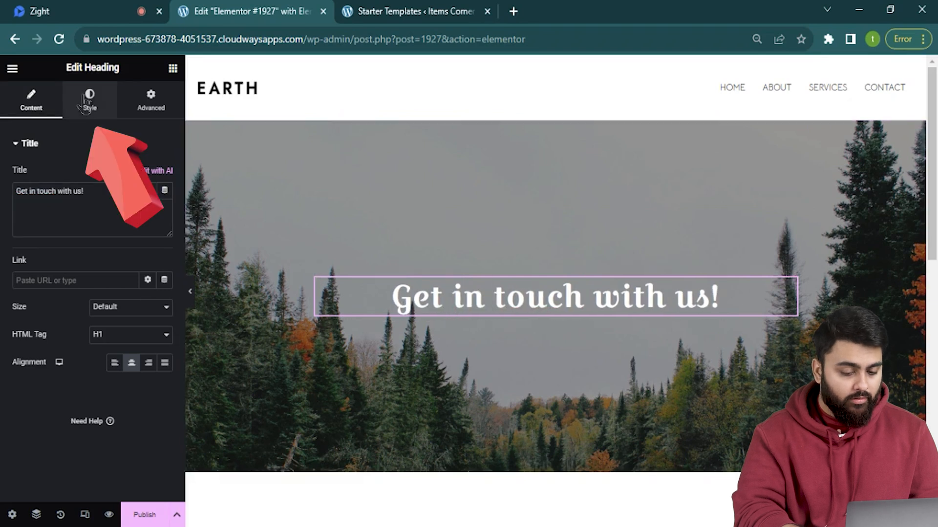
Apply a Skew transform to the heading under Style > Advanced > Transform
{"action": "left_click", "coordinate": [89, 99]}
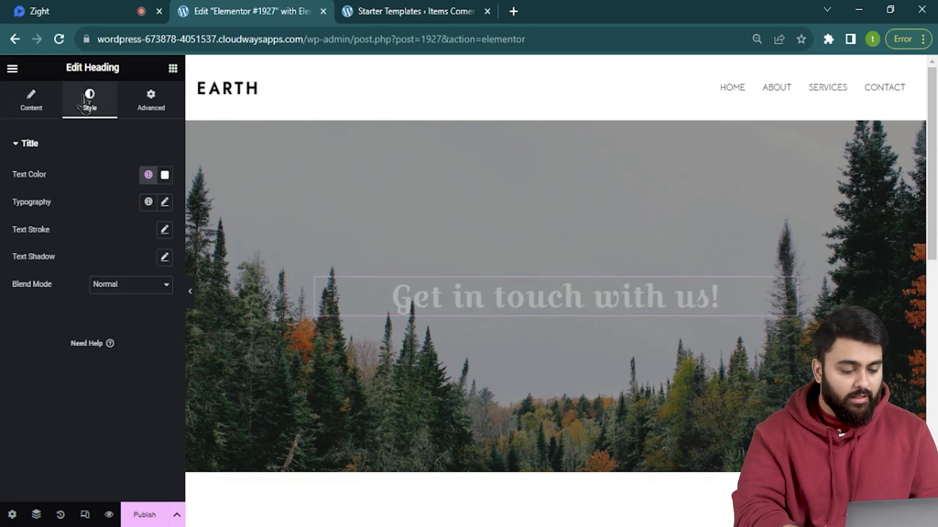
{"action": "left_click", "coordinate": [150, 99]}
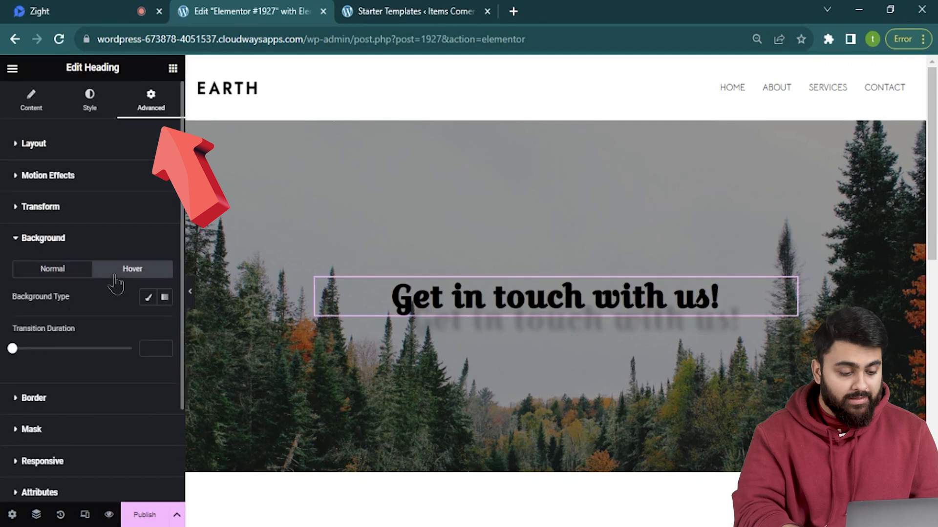
{"action": "left_click", "coordinate": [164, 324]}
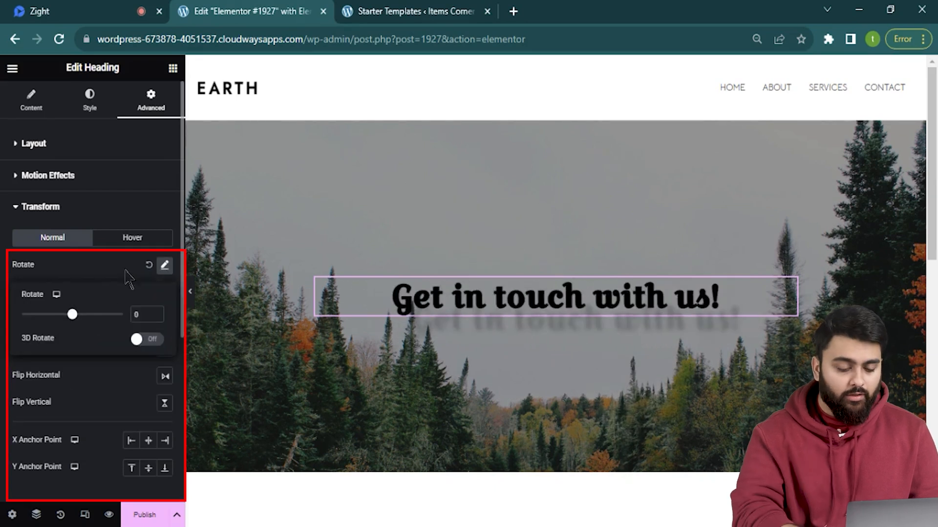
{"action": "left_click", "coordinate": [165, 264]}
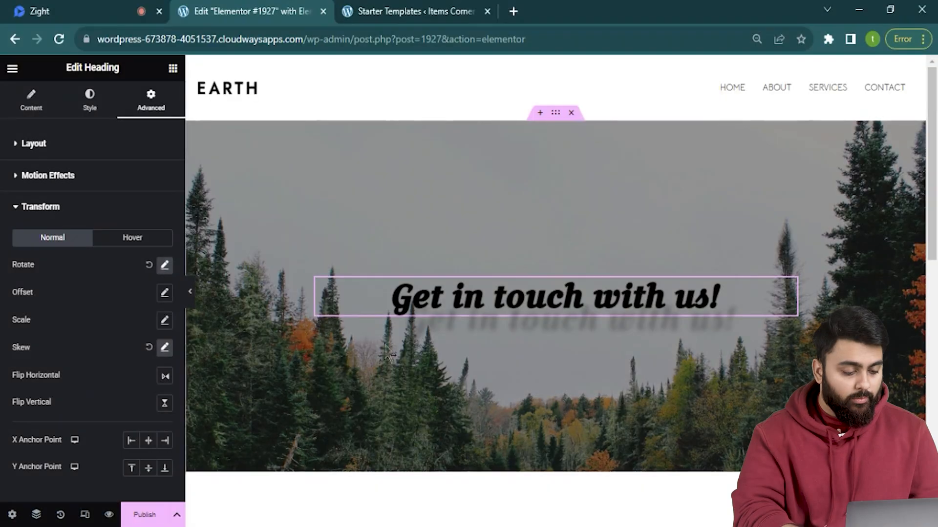
{"action": "scroll", "scroll_direction": "down", "scroll_amount": 3}
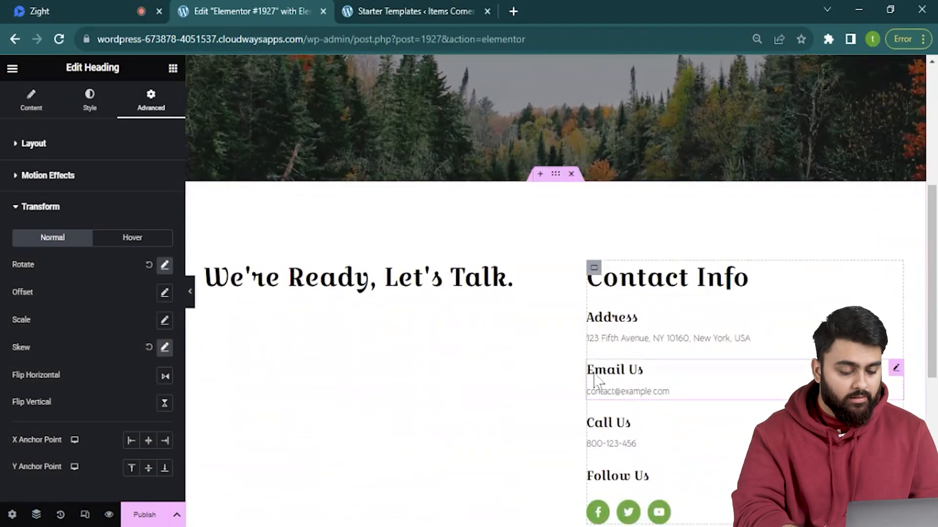
{"action": "left_click", "coordinate": [609, 317]}
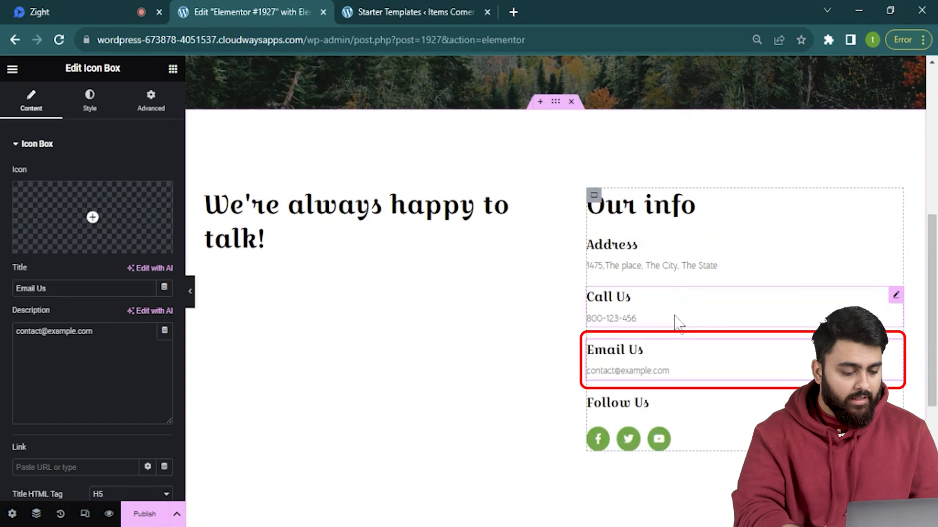
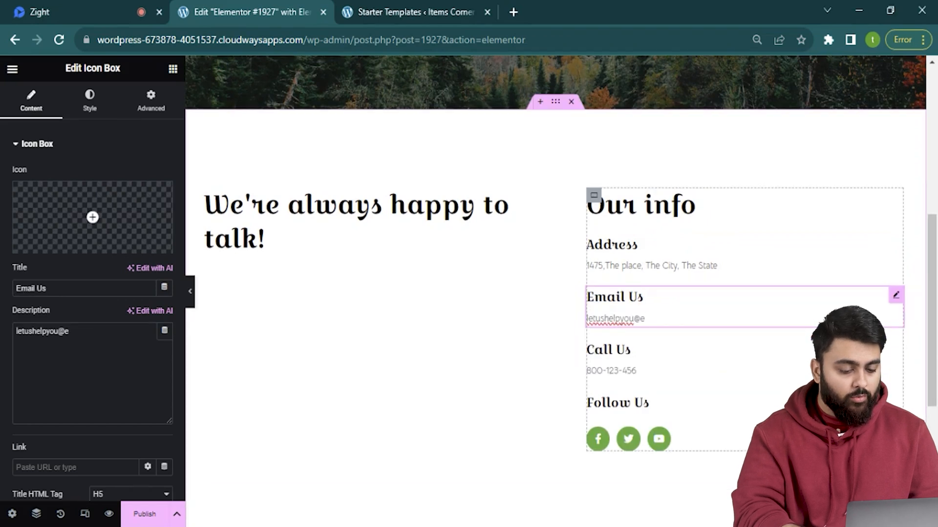
{"action": "left_click", "coordinate": [607, 349]}
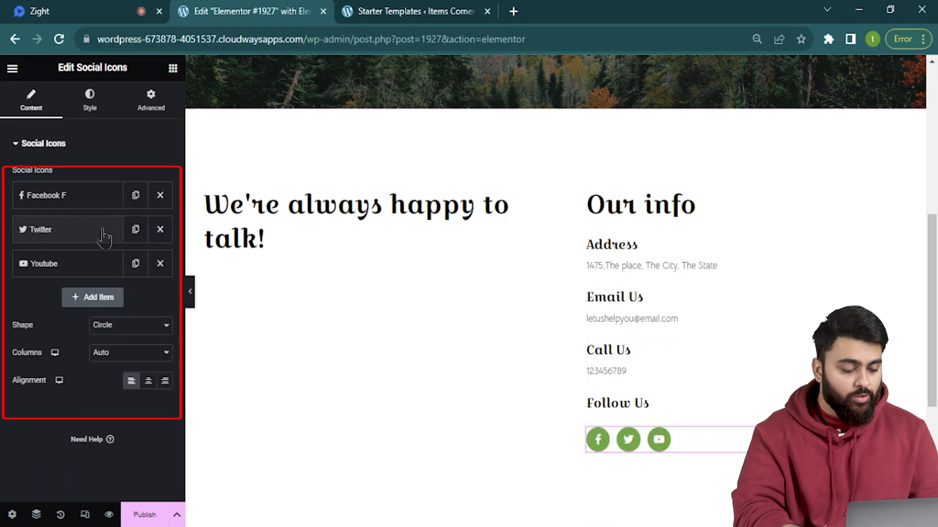
Link the Facebook icon to facebook.com/ourpage, opening in a new window
{"action": "left_click", "coordinate": [47, 196]}
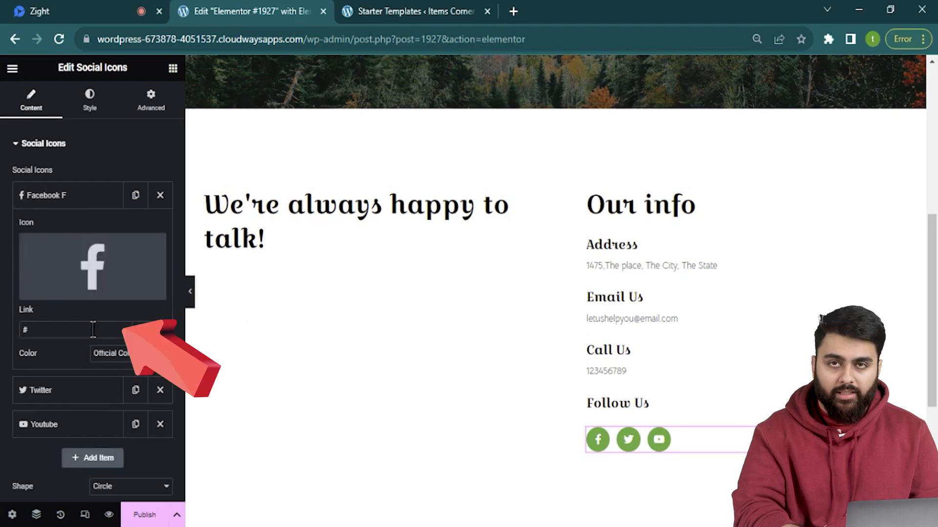
{"action": "type", "text": "facebook.com/ourpage"}
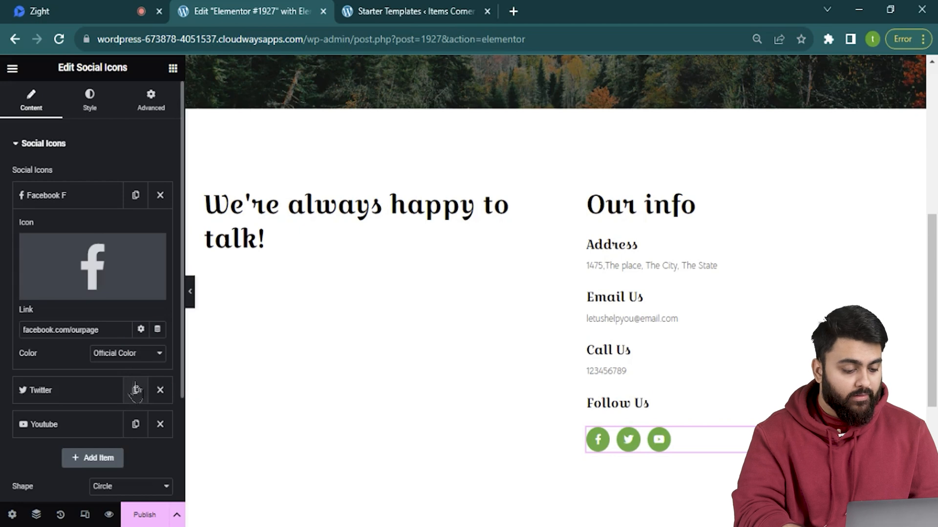
{"action": "left_click", "coordinate": [140, 329]}
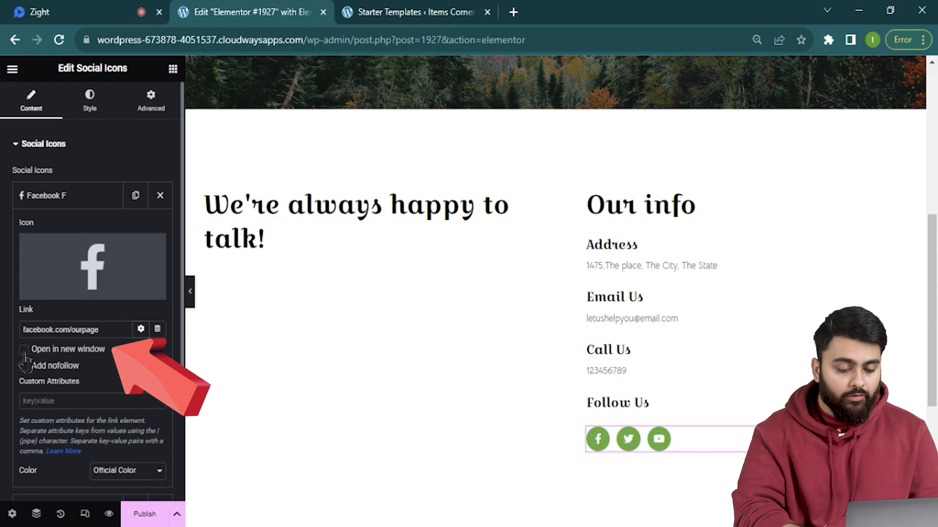
{"action": "left_click", "coordinate": [24, 350]}
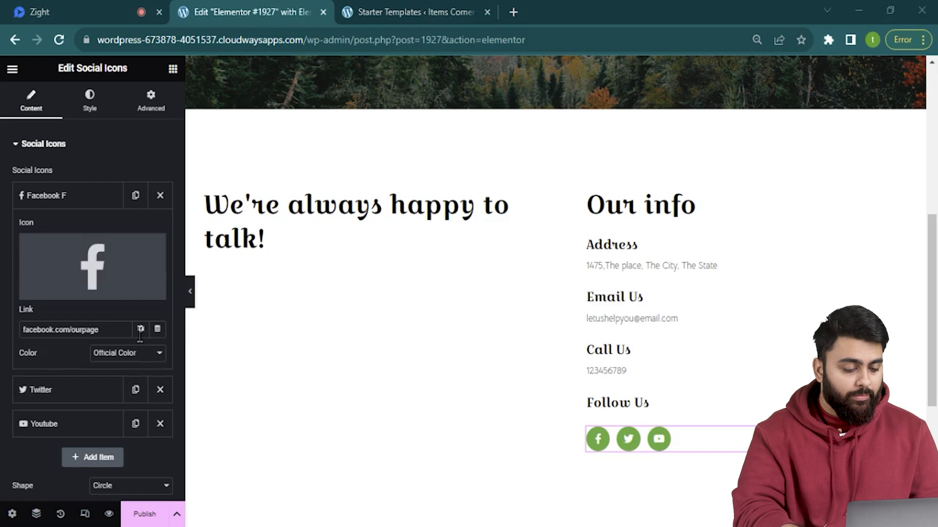
Link the Twitter icon to twitter.com/ourpage and give the social icons a rounded shape
{"action": "left_click", "coordinate": [41, 229]}
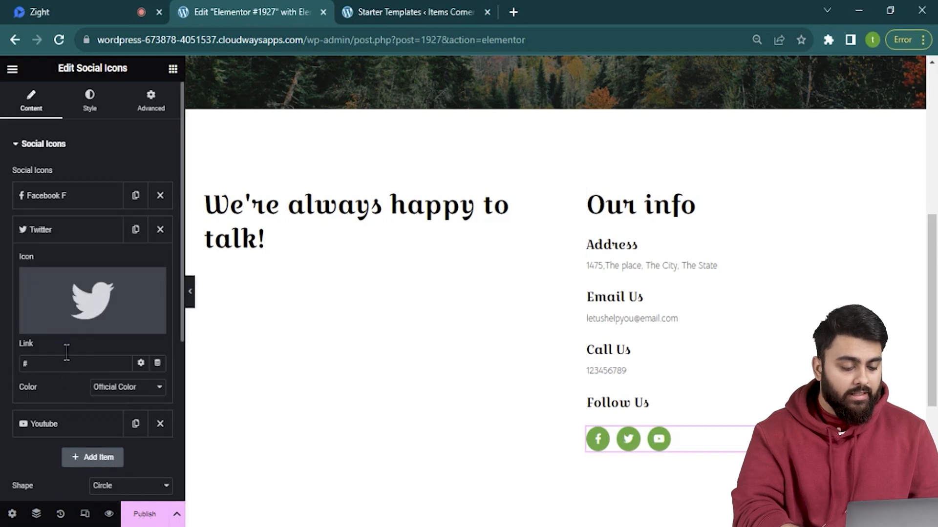
{"action": "type", "text": "twitter.com/ourpage"}
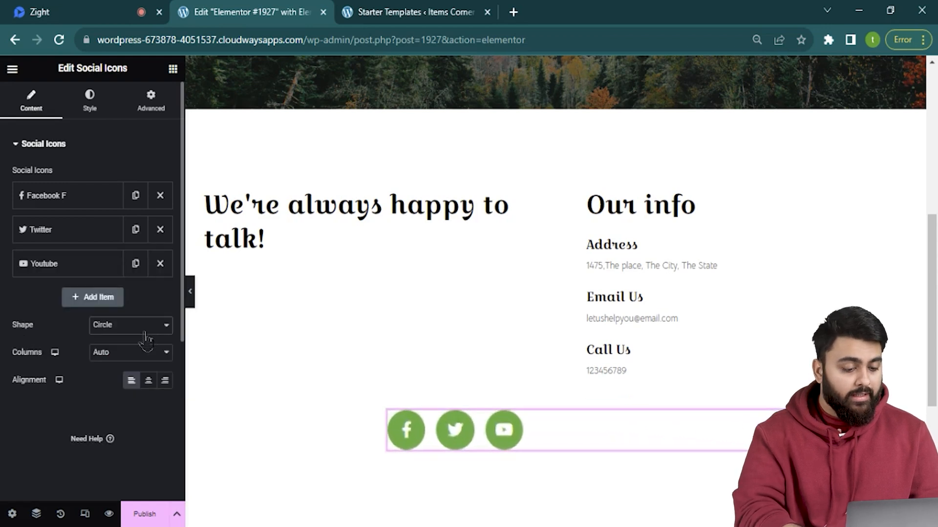
{"action": "left_click", "coordinate": [130, 324]}
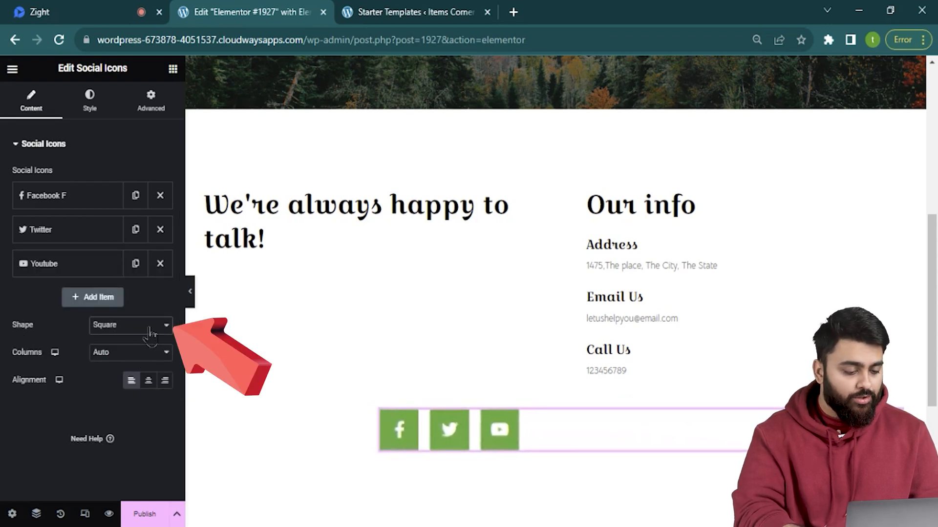
{"action": "left_click", "coordinate": [130, 324]}
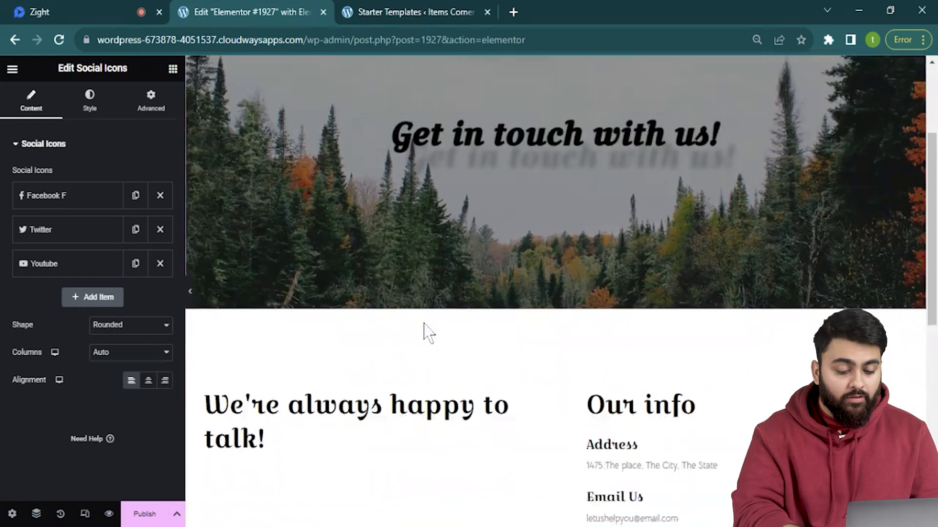
{"action": "scroll", "scroll_direction": "down", "scroll_amount": 3}
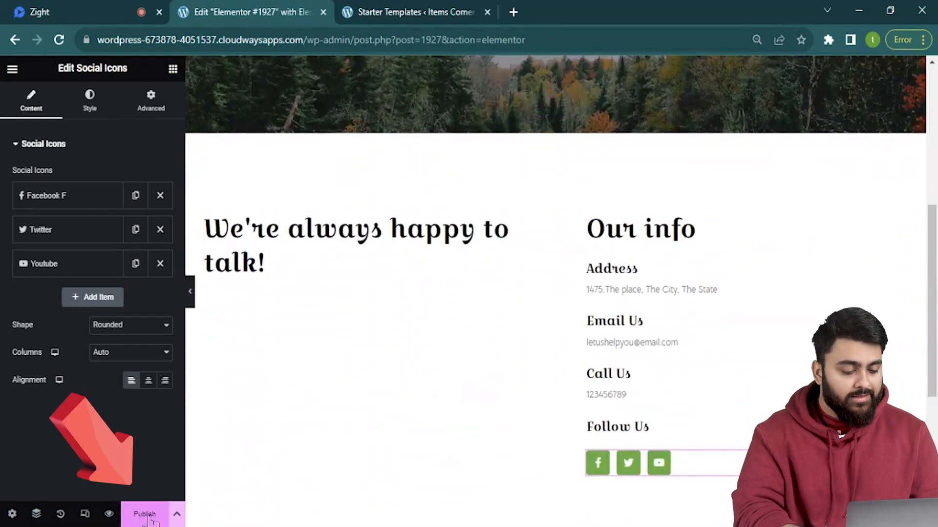
Publish the contact page and choose Save as Template from the Update options
{"action": "left_click", "coordinate": [143, 515]}
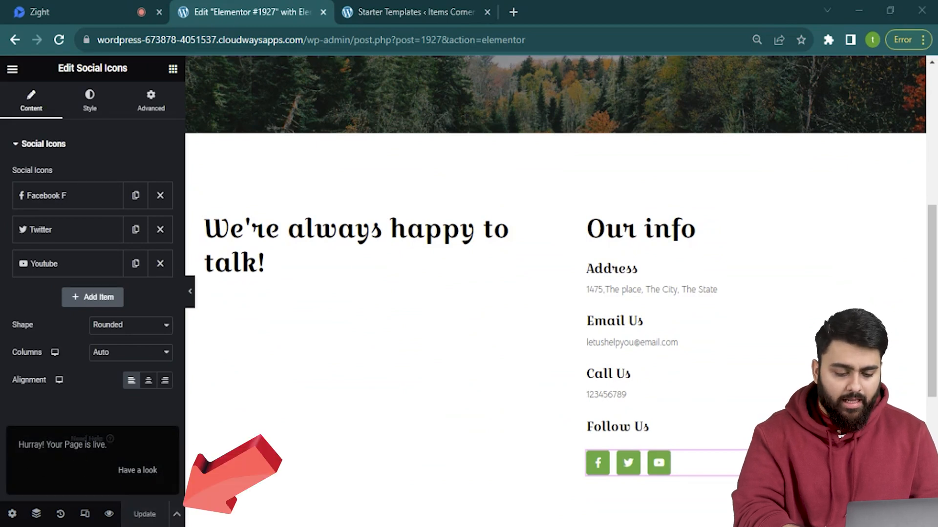
{"action": "left_click", "coordinate": [177, 514]}
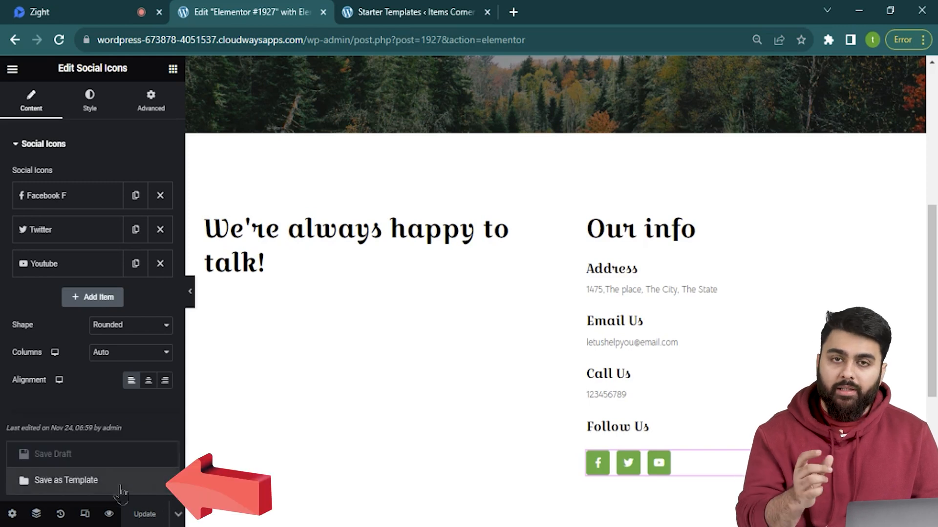
{"action": "left_click", "coordinate": [66, 481]}
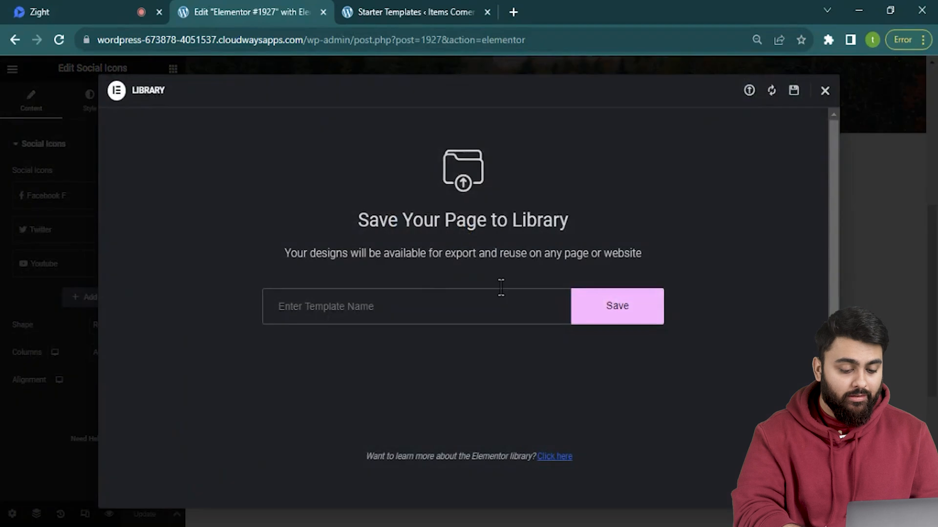
Save the page to the library as 'Get in touch with us page' and apply its page settings
{"action": "type", "text": "Get in touch with us"}
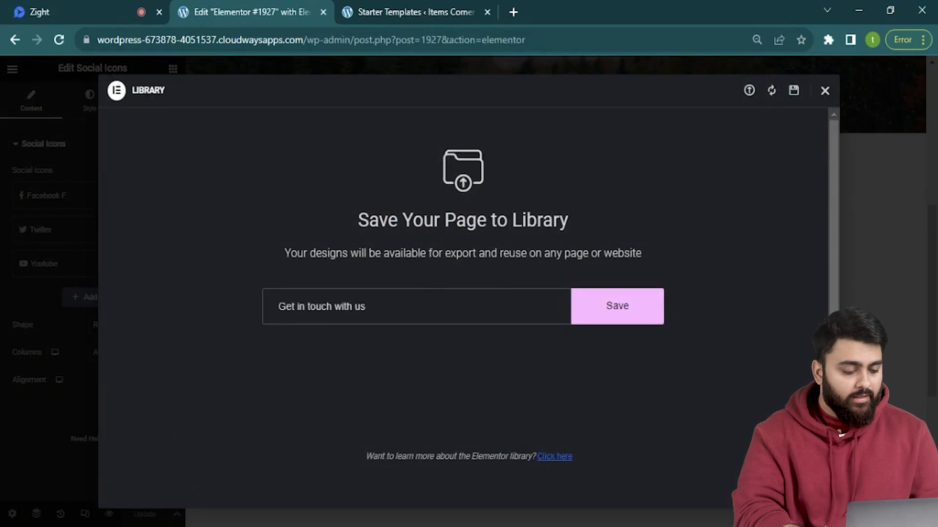
{"action": "type", "text": "page"}
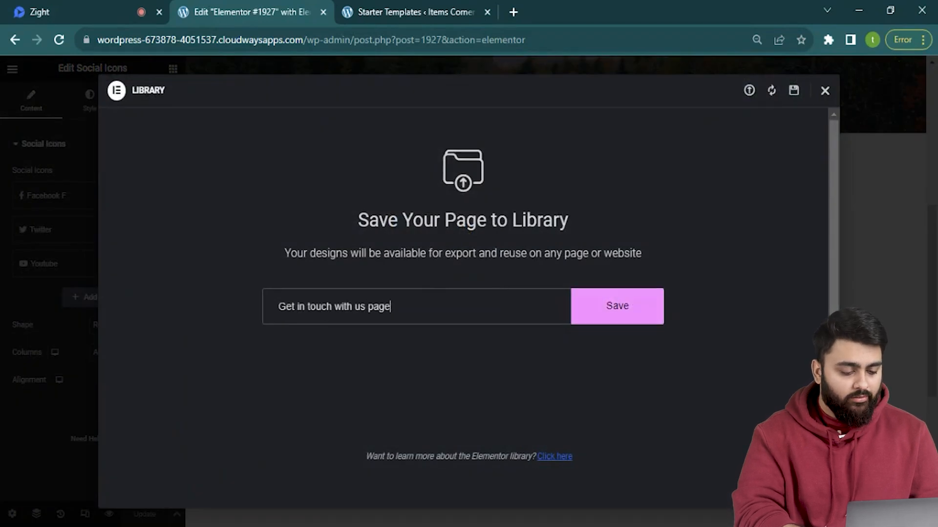
{"action": "left_click", "coordinate": [616, 305]}
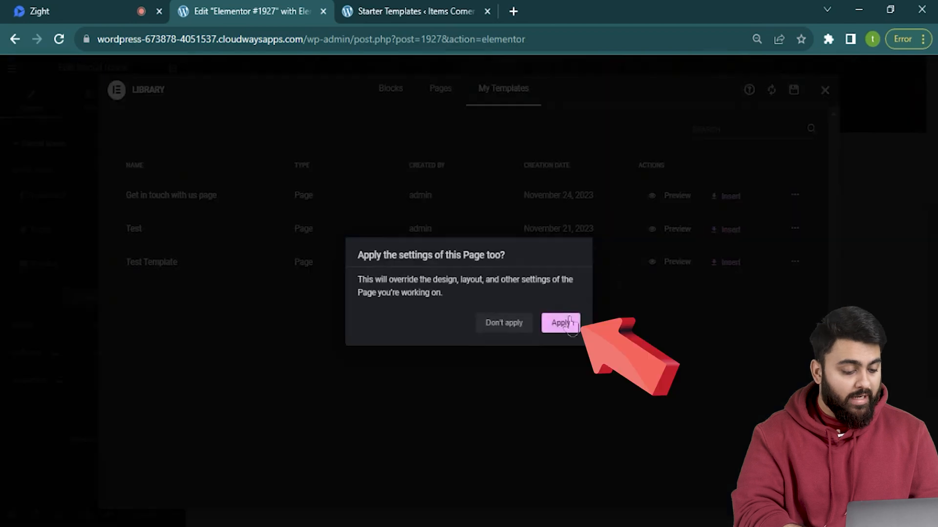
{"action": "left_click", "coordinate": [559, 322]}
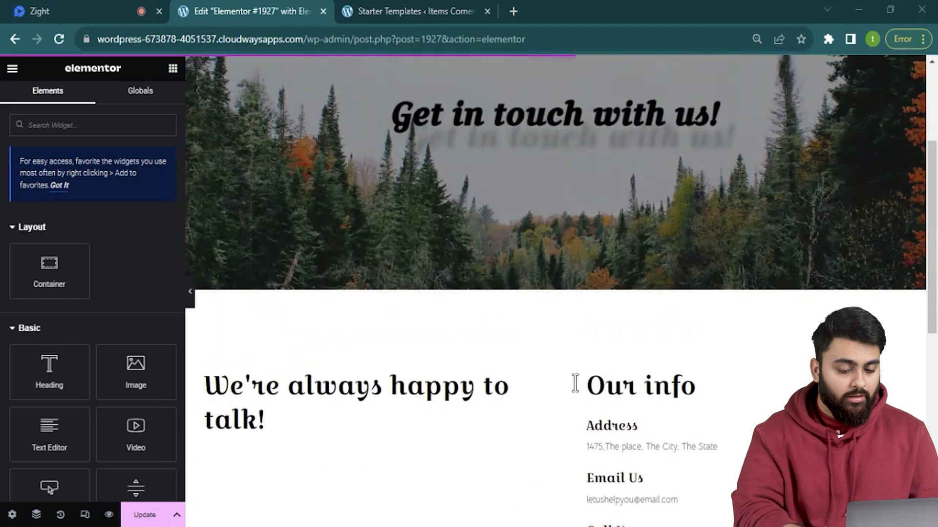
{"action": "scroll", "scroll_direction": "down", "scroll_amount": 3}
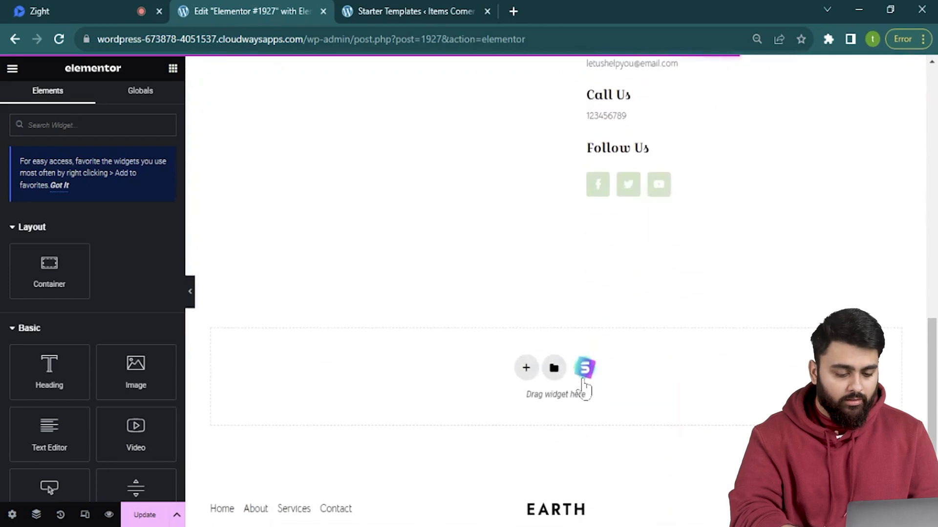
Bring up the Starter Templates library for the empty container below the contact info
{"action": "left_click", "coordinate": [585, 368]}
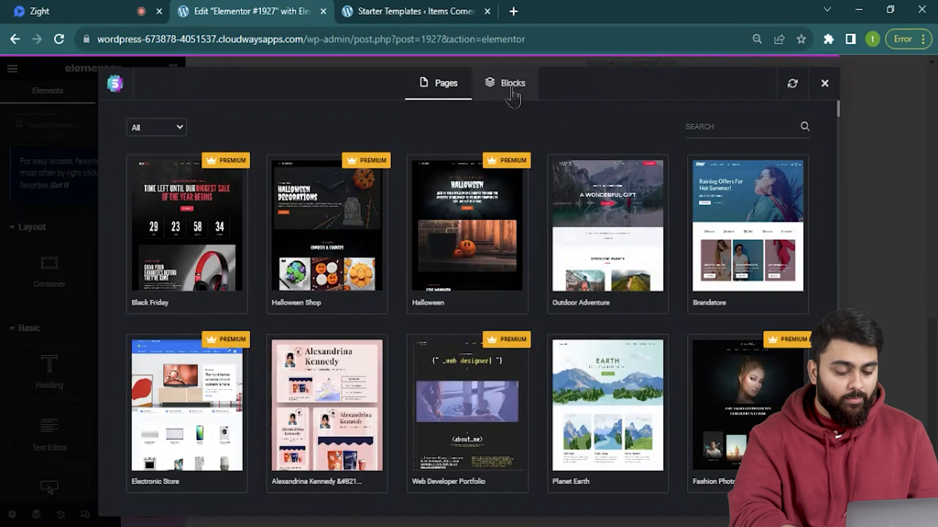
Import the 5000+ / 800+ / 40+ stats block from the Blocks library into the page
{"action": "left_click", "coordinate": [513, 82]}
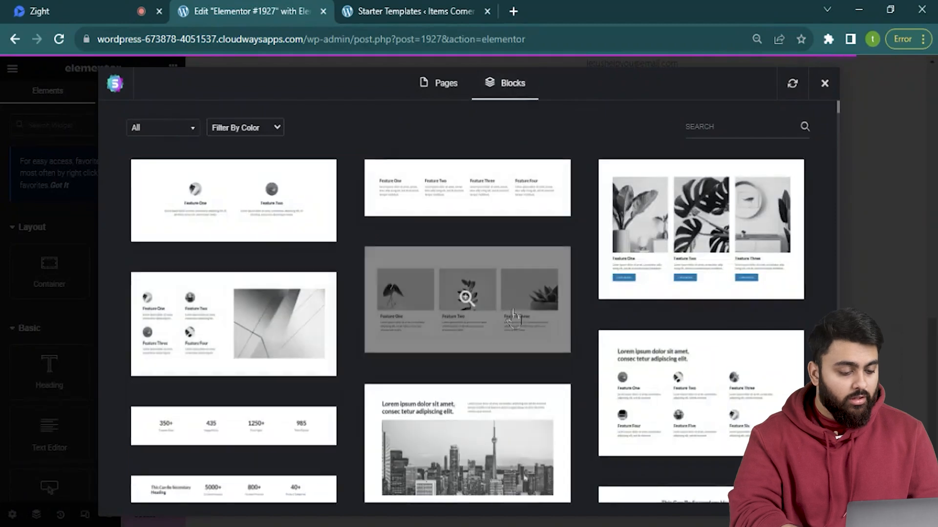
{"action": "scroll", "scroll_direction": "down", "scroll_amount": 3}
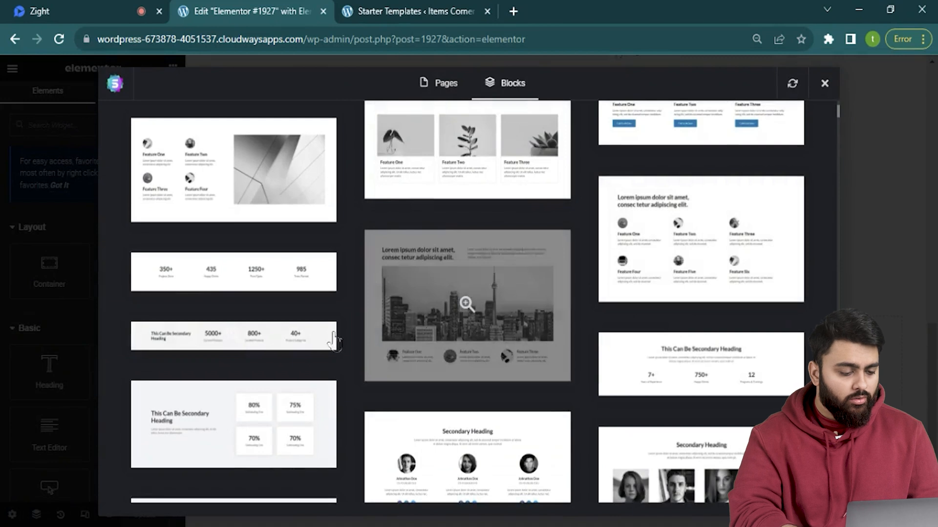
{"action": "left_click", "coordinate": [233, 334]}
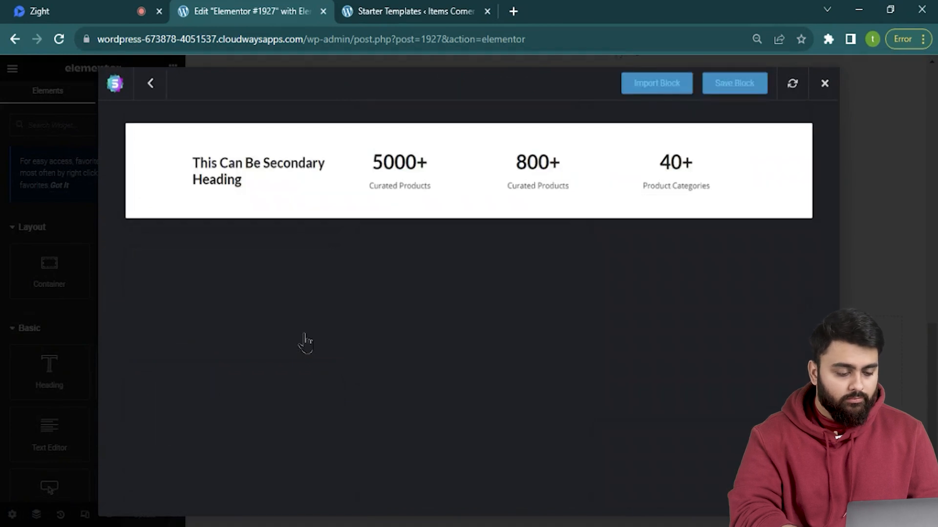
{"action": "left_click", "coordinate": [655, 83]}
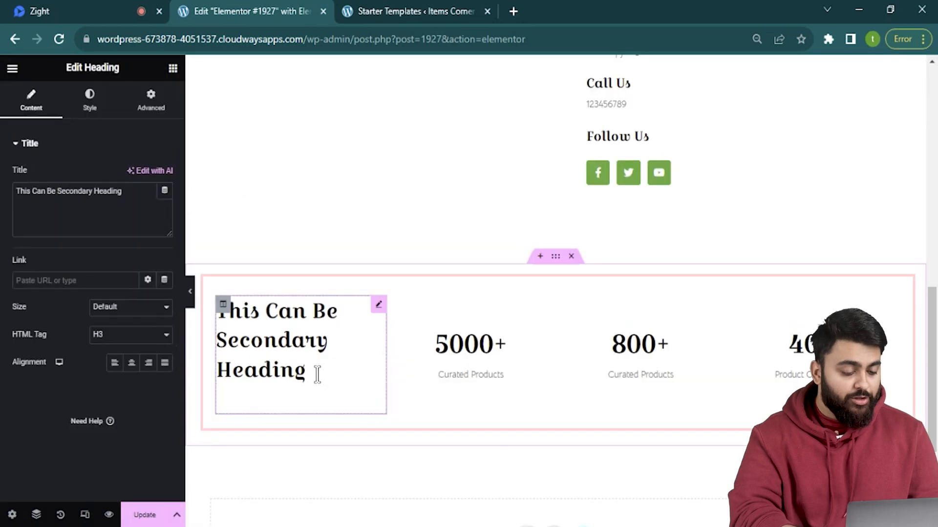
Retitle the stats block 'You can trust us', update the page and preview it in a new tab
{"action": "type", "text": "You"}
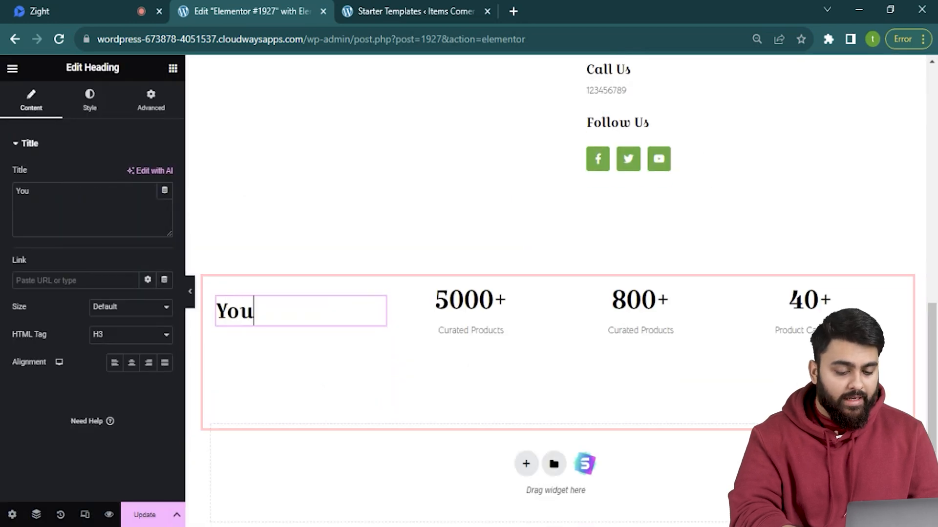
{"action": "type", "text": "can trust"}
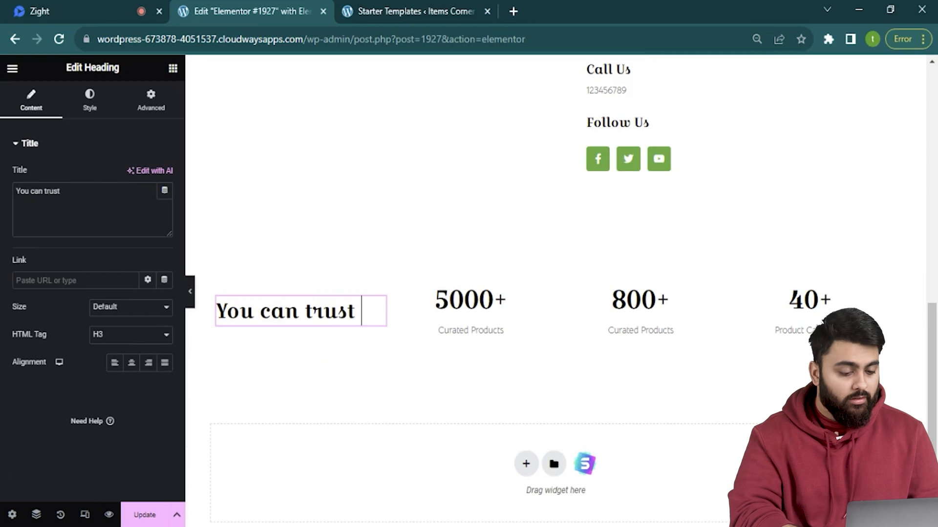
{"action": "type", "text": "us"}
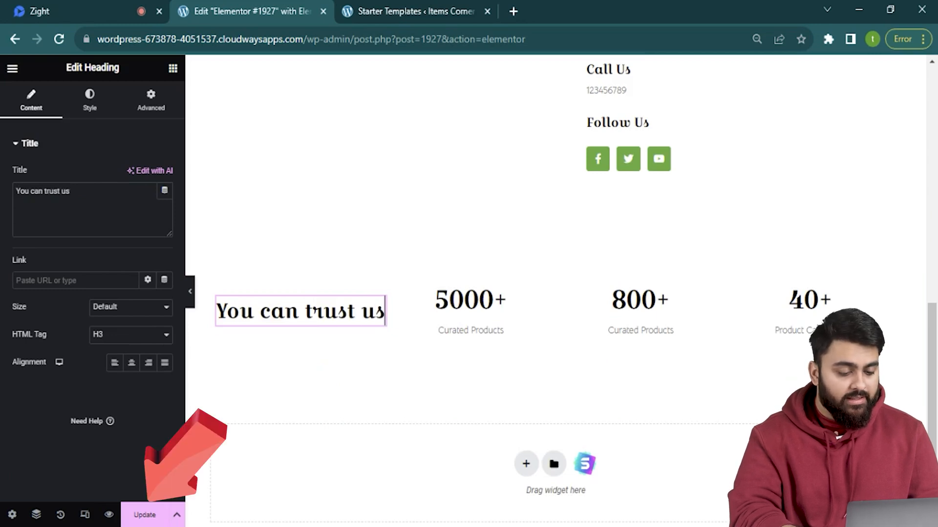
{"action": "left_click", "coordinate": [144, 515]}
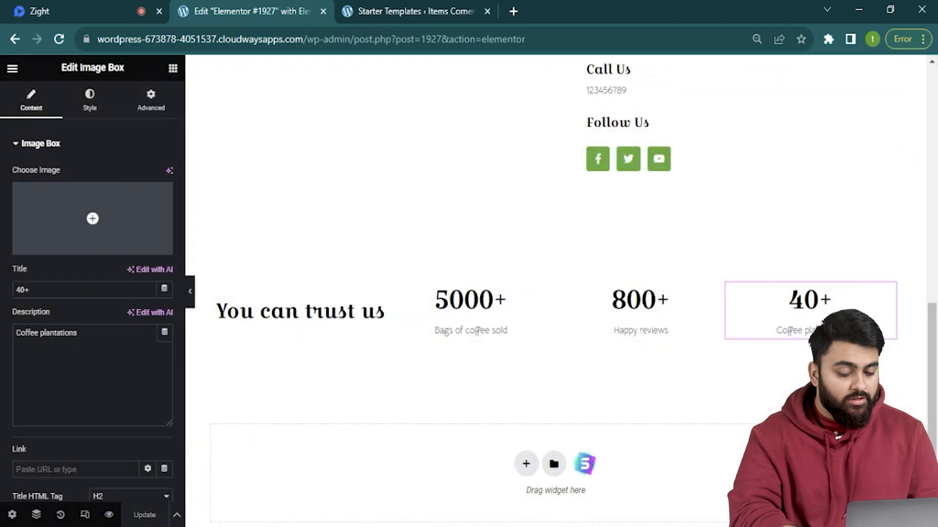
{"action": "left_click", "coordinate": [412, 11]}
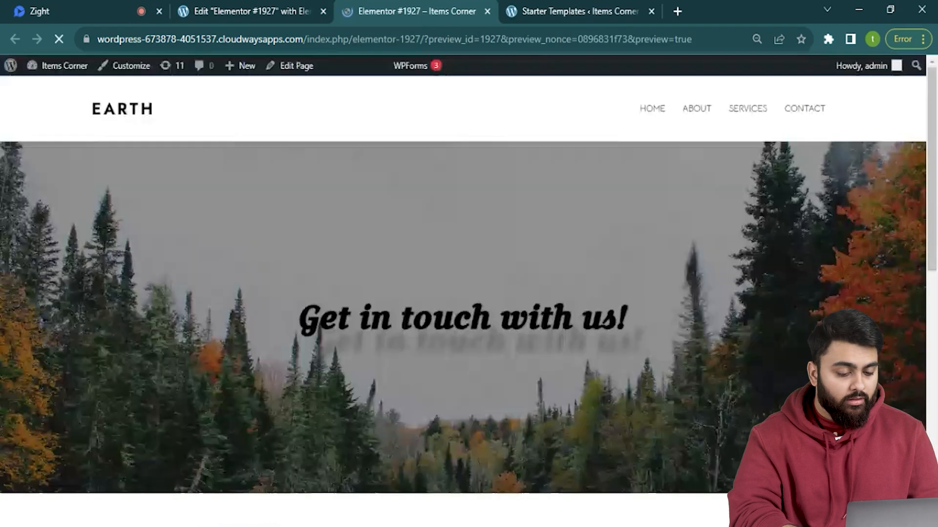